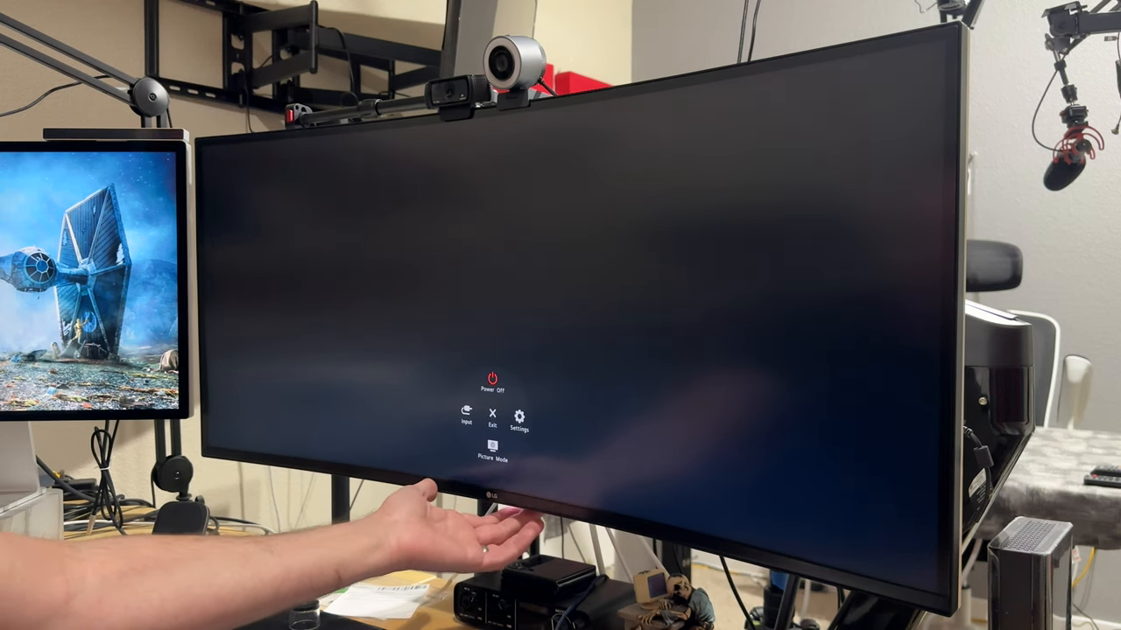
Show the Input List from the quick menu, with DisplayPort as the active source
left_click(466, 420)
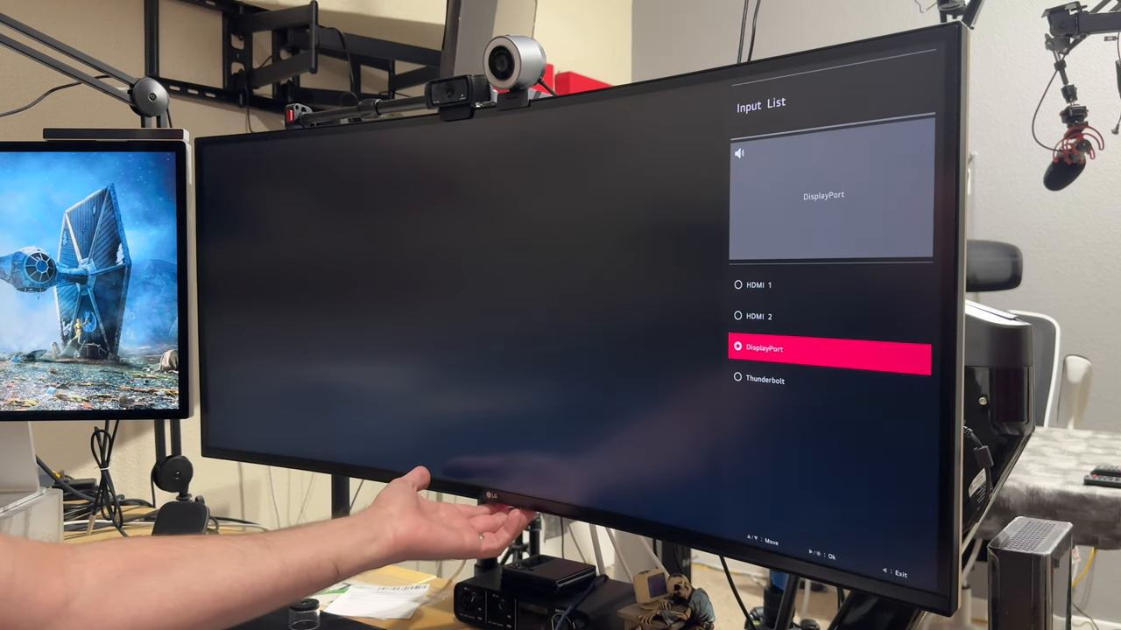